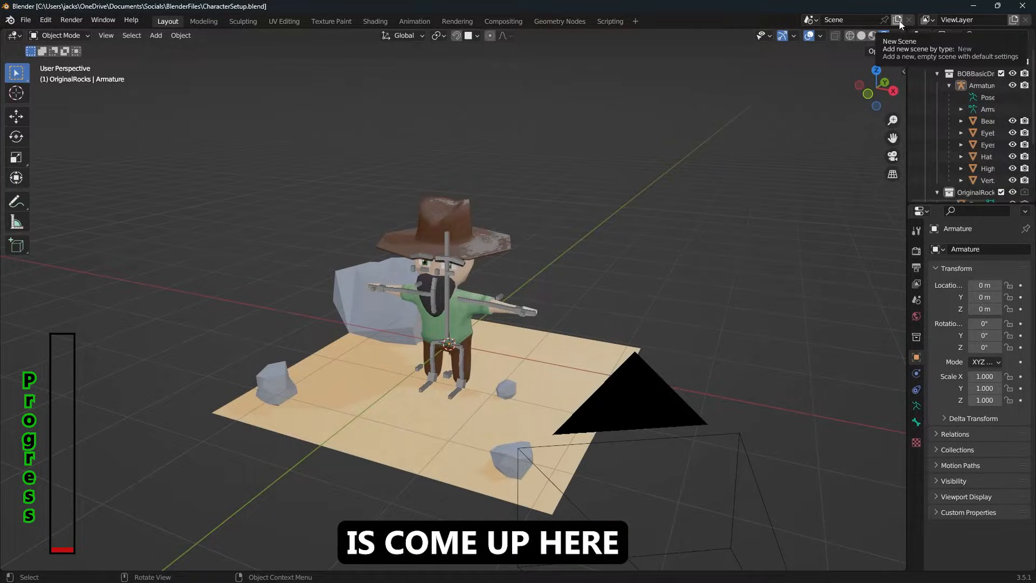
# Step: Add an empty new scene and set its render engine to Cycles
pyautogui.click(899, 20)
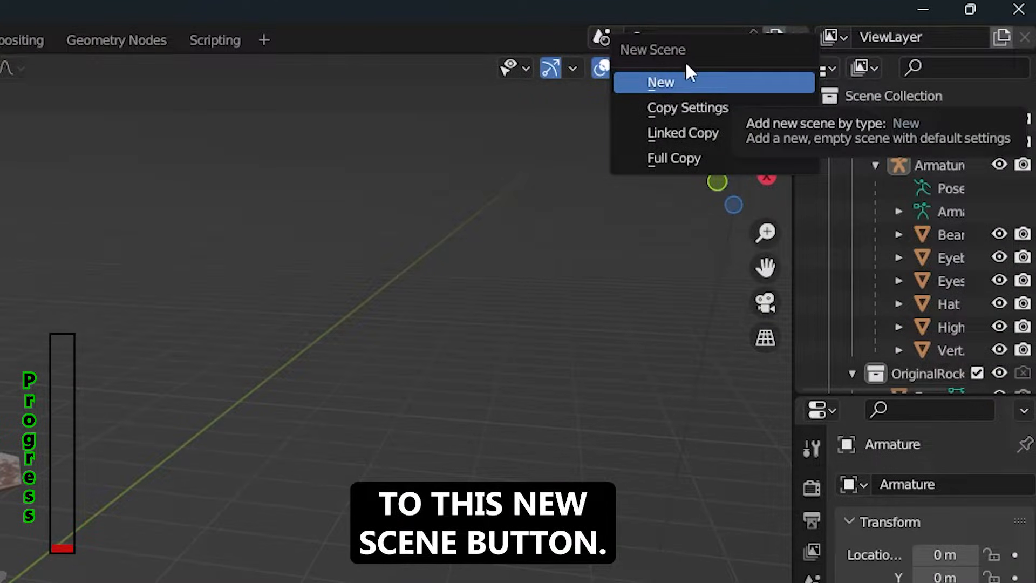
pyautogui.click(660, 82)
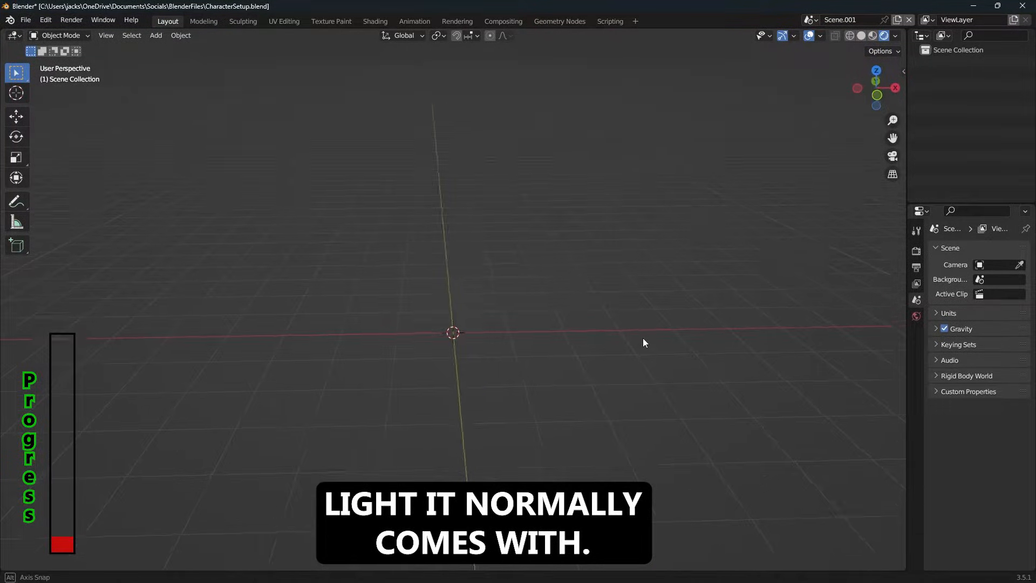
pyautogui.click(916, 253)
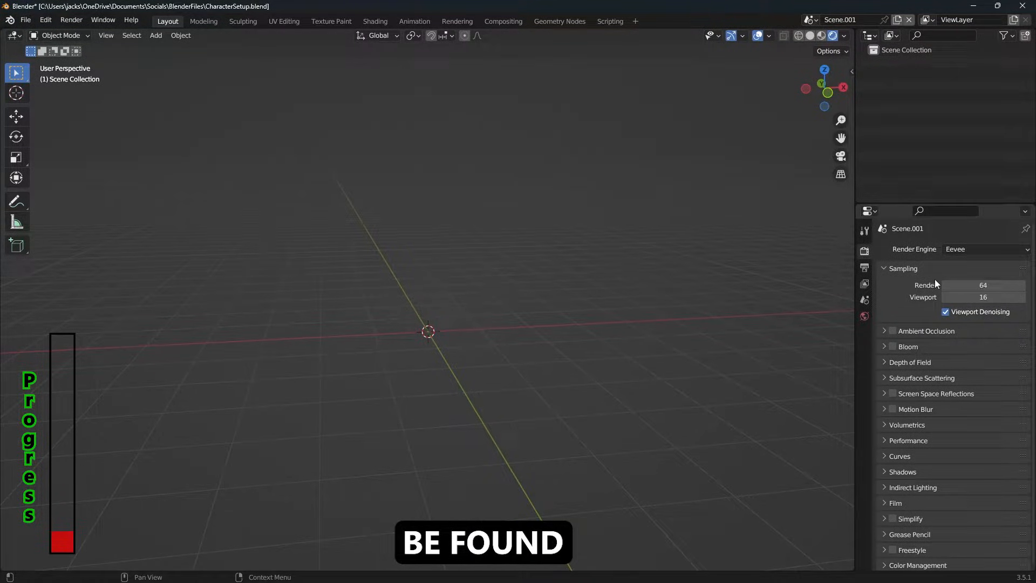
pyautogui.moveTo(969, 250)
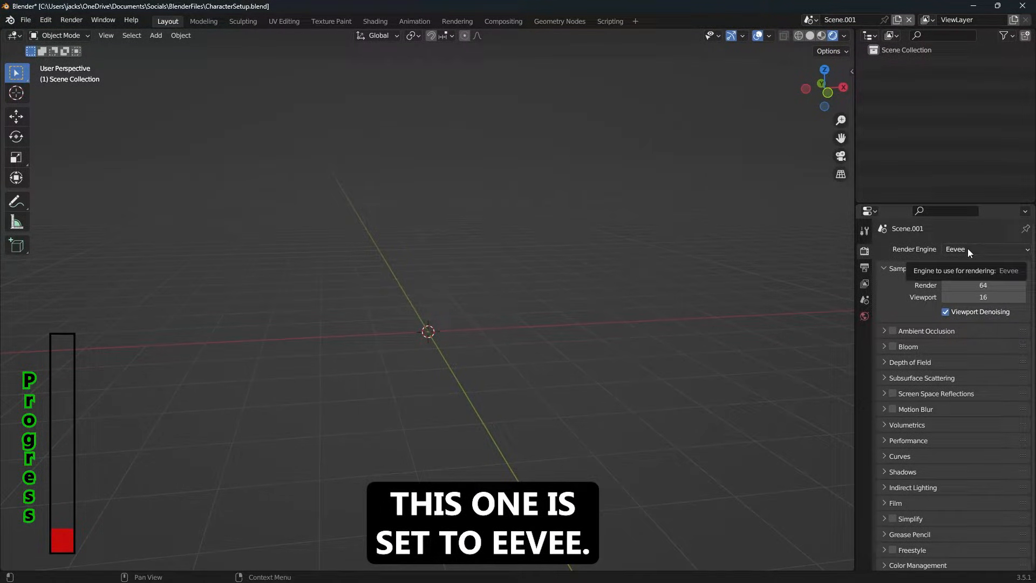
pyautogui.click(984, 249)
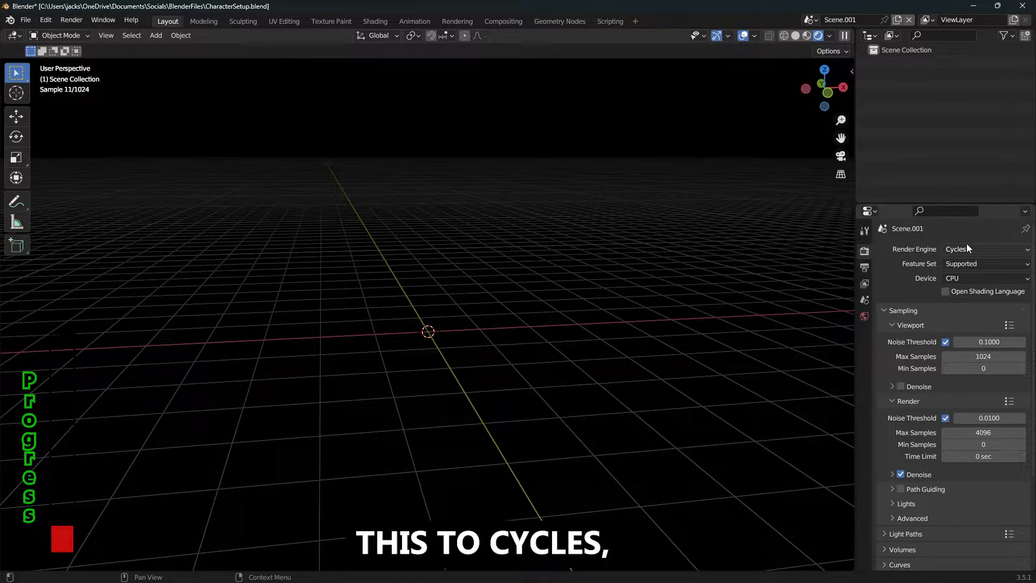
# Step: Switch back to the original scene named Scene via the scene browser
pyautogui.click(840, 19)
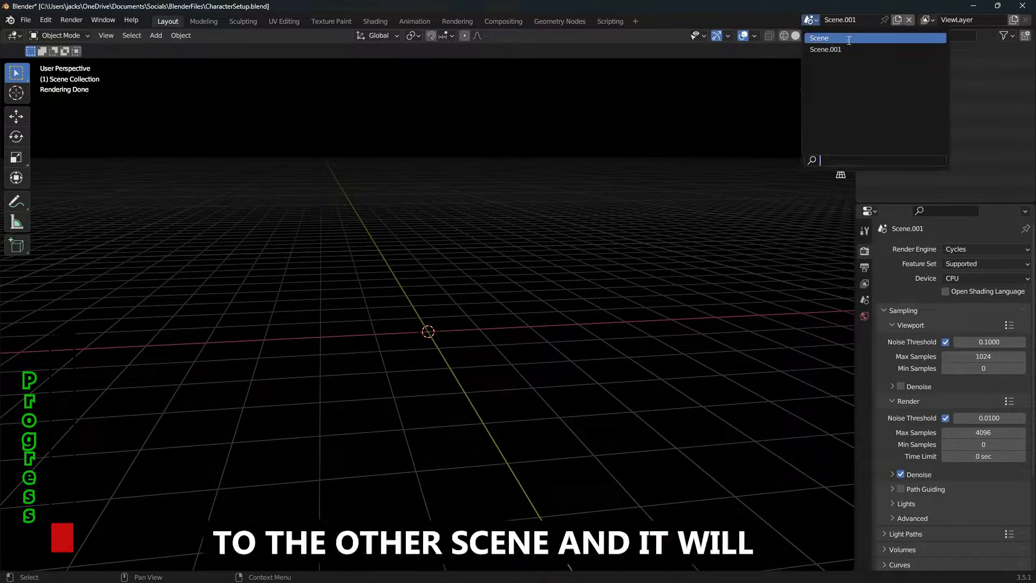
pyautogui.click(819, 37)
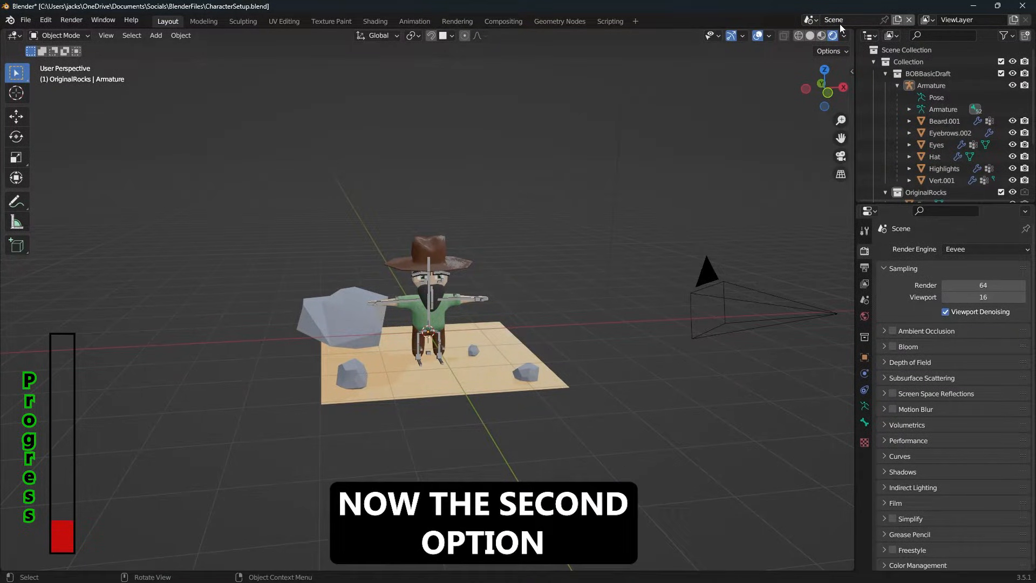
# Step: Enable Bloom in the original scene, add a Copy Settings scene, and return to Scene
pyautogui.click(897, 20)
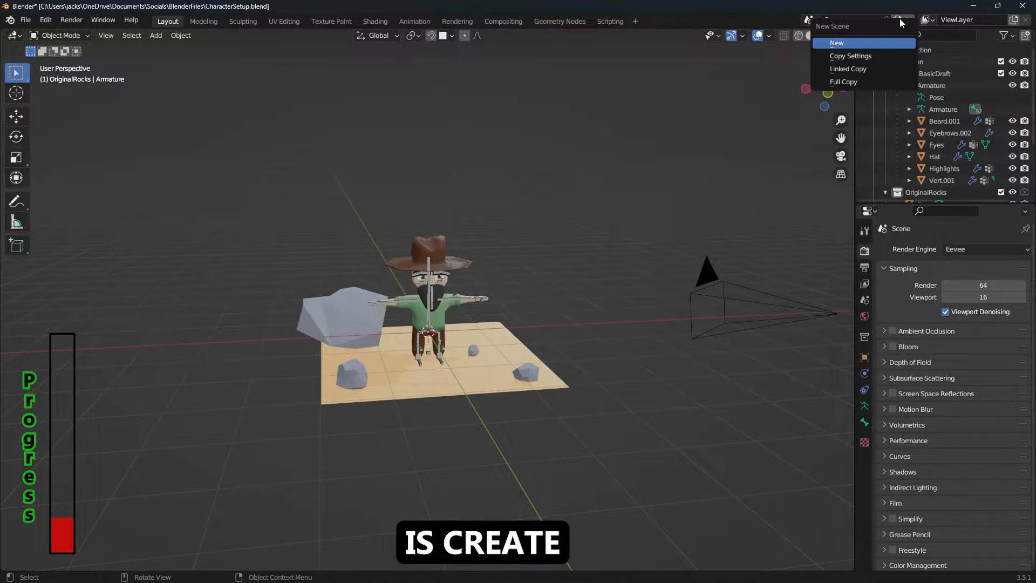
pyautogui.moveTo(851, 55)
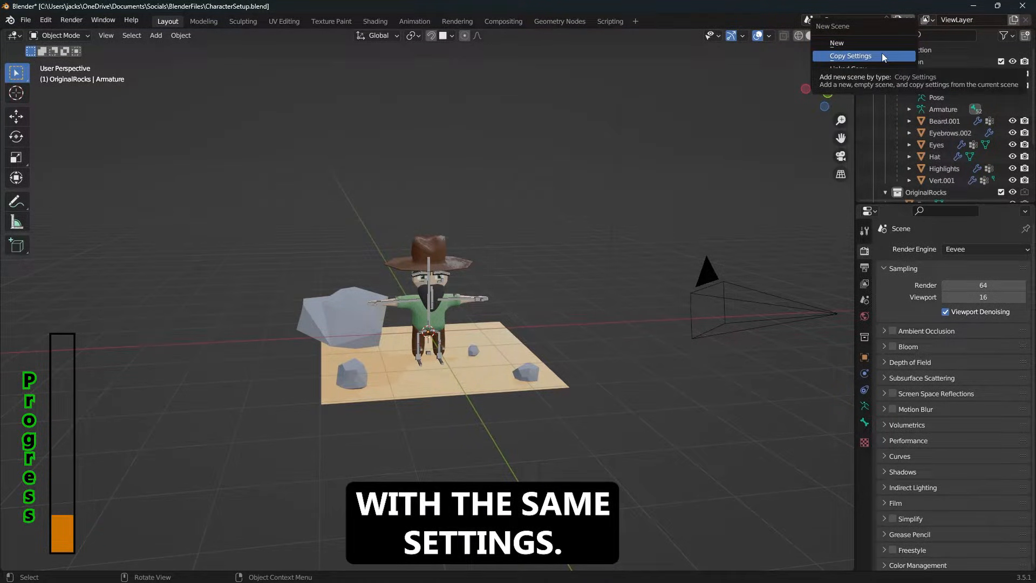
pyautogui.click(852, 55)
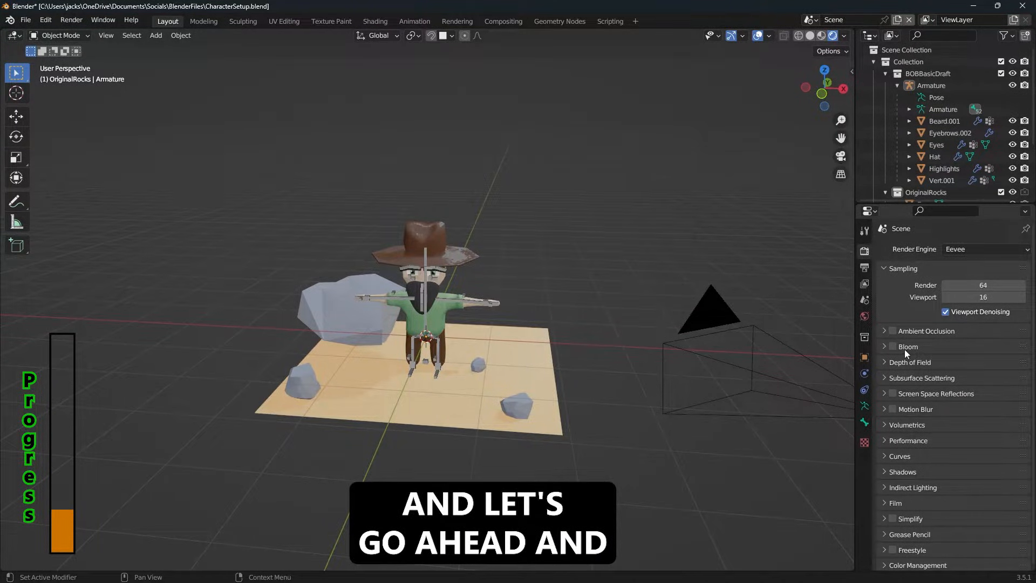
pyautogui.click(892, 347)
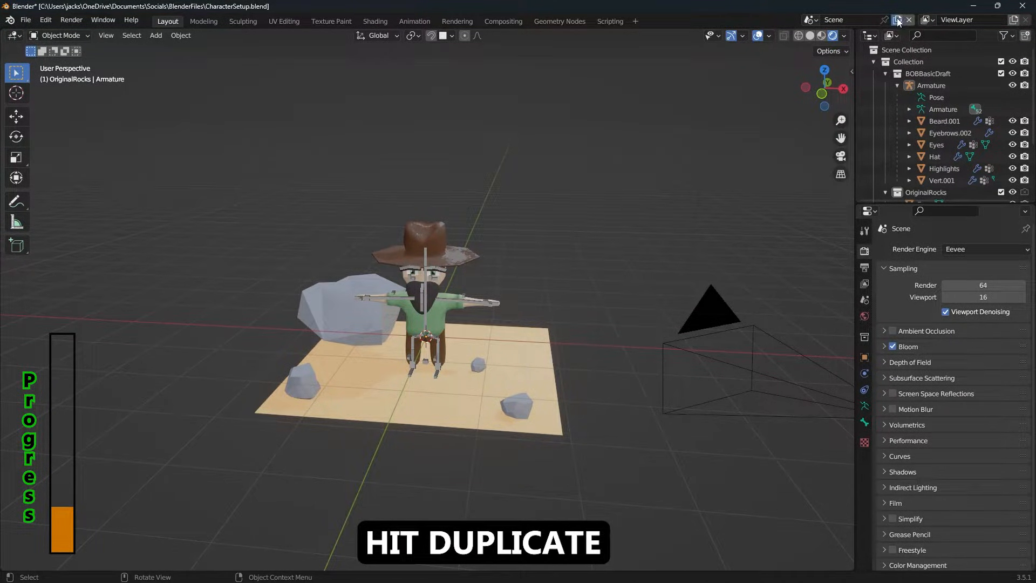
pyautogui.click(898, 19)
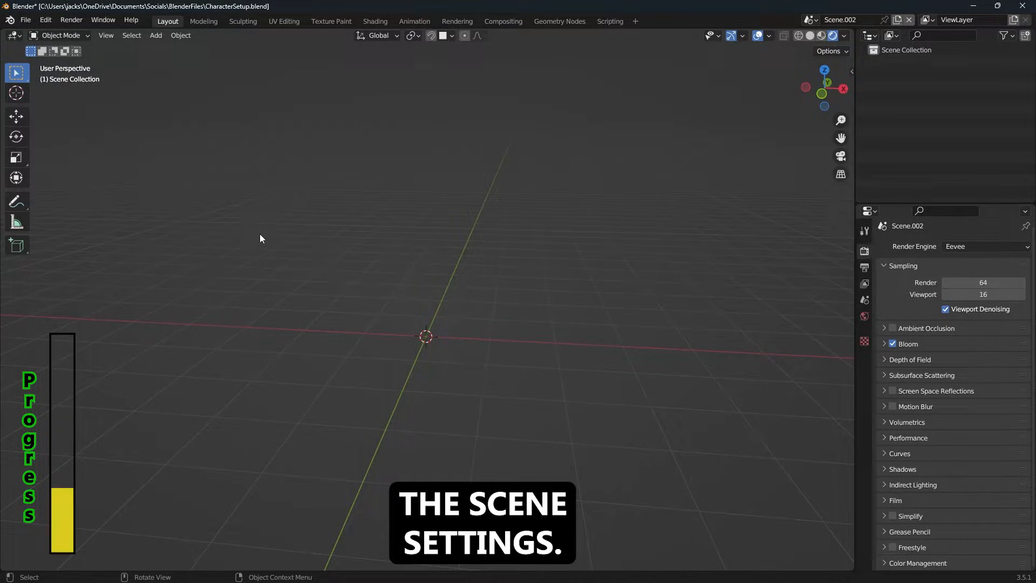
pyautogui.click(808, 20)
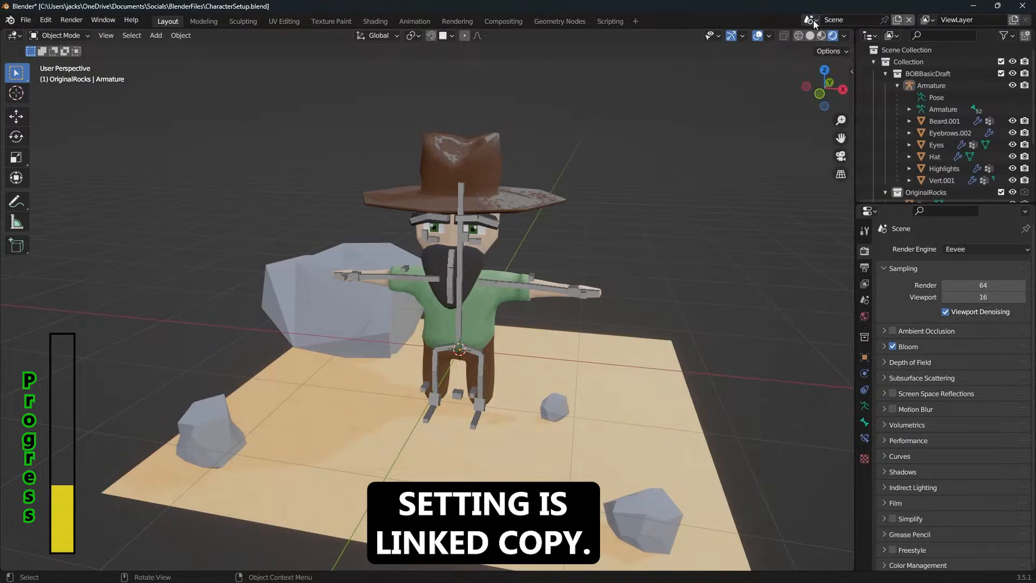
# Step: Create a Linked Copy scene renamed LinkedCopy and select its armature for posing
pyautogui.click(809, 19)
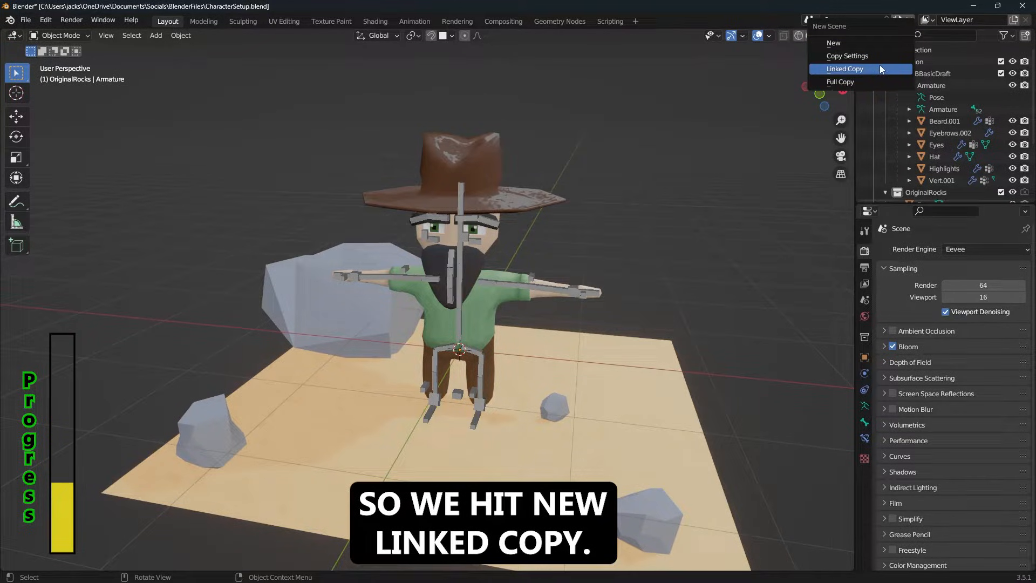
pyautogui.click(844, 69)
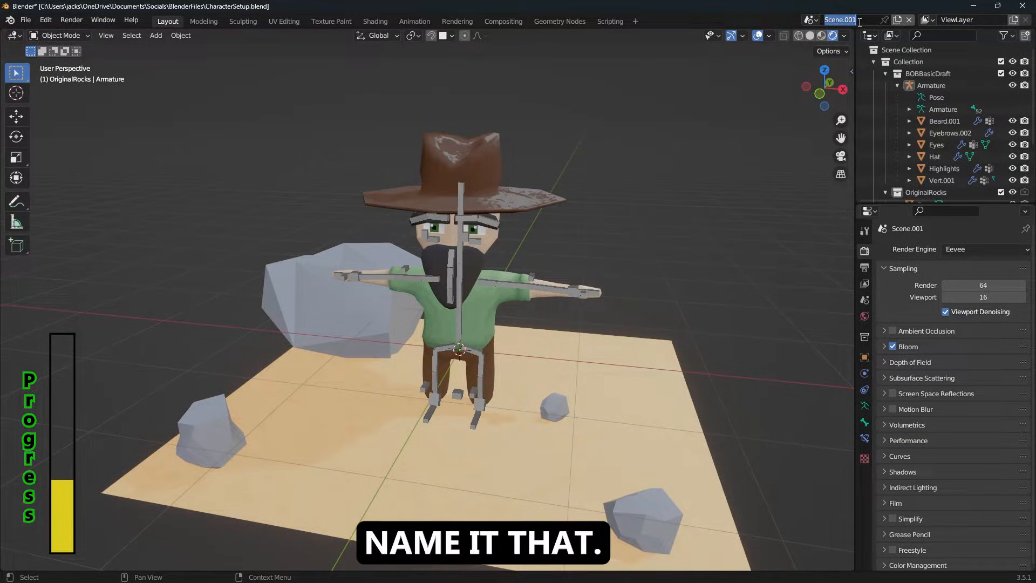
pyautogui.write('LinkedCopy')
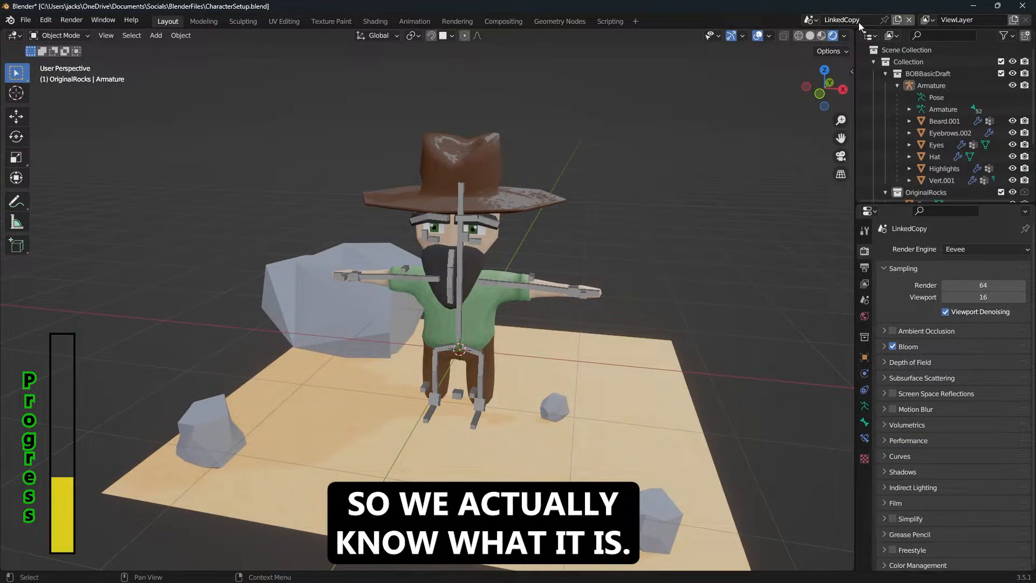
pyautogui.click(932, 85)
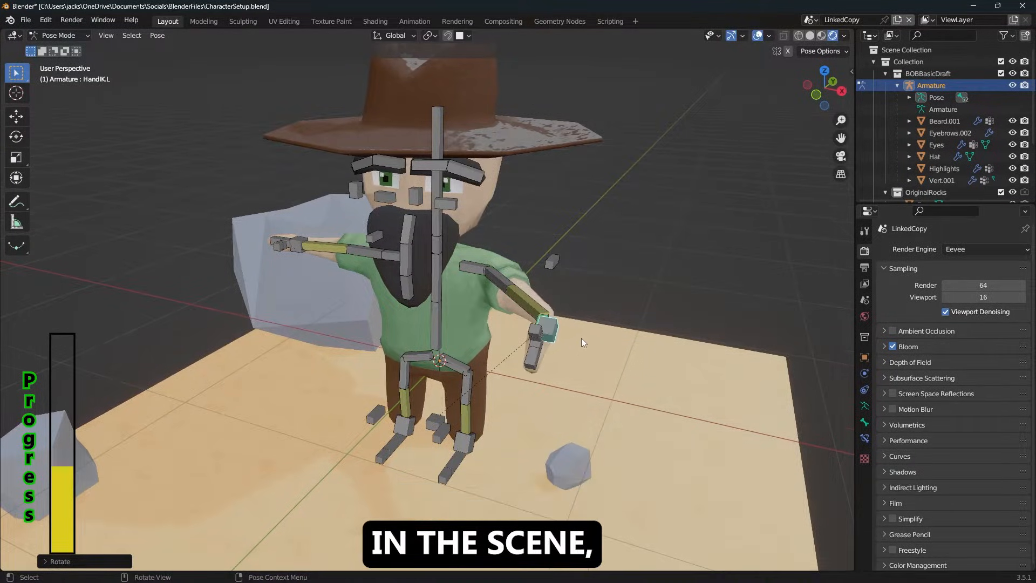
# Step: Switch to the original Scene and set its render engine to Cycles
pyautogui.click(809, 19)
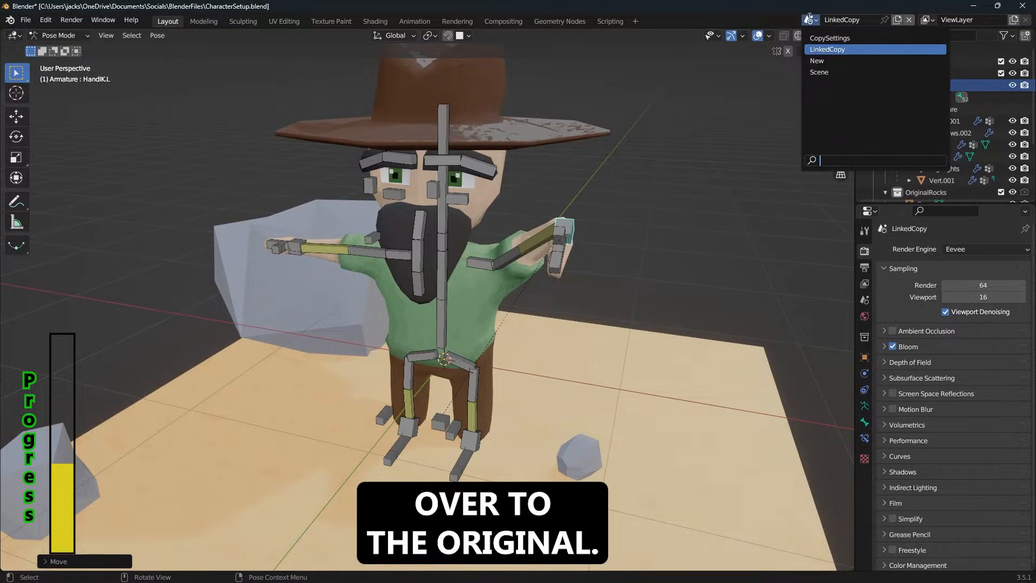
pyautogui.click(819, 72)
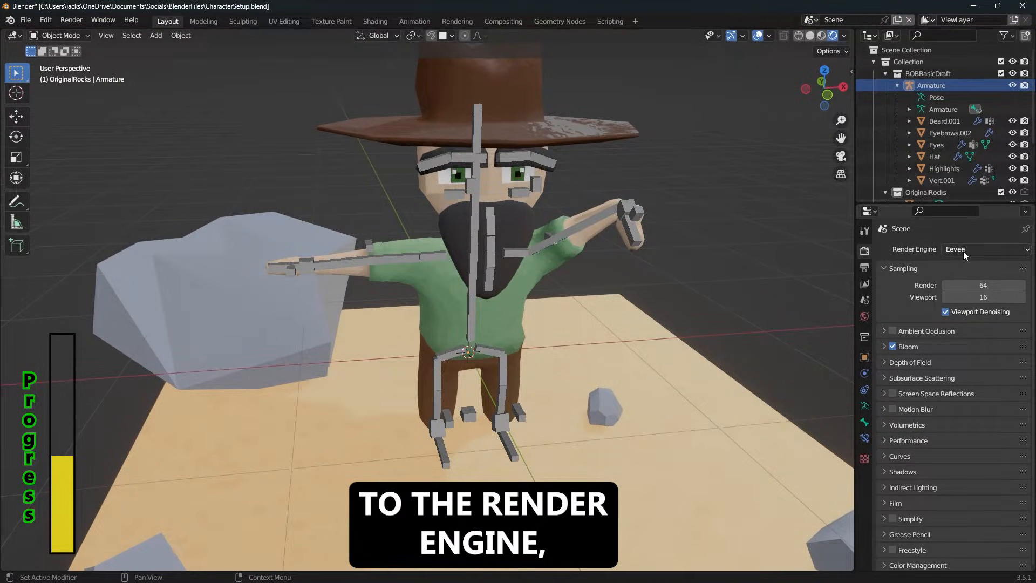
pyautogui.click(984, 250)
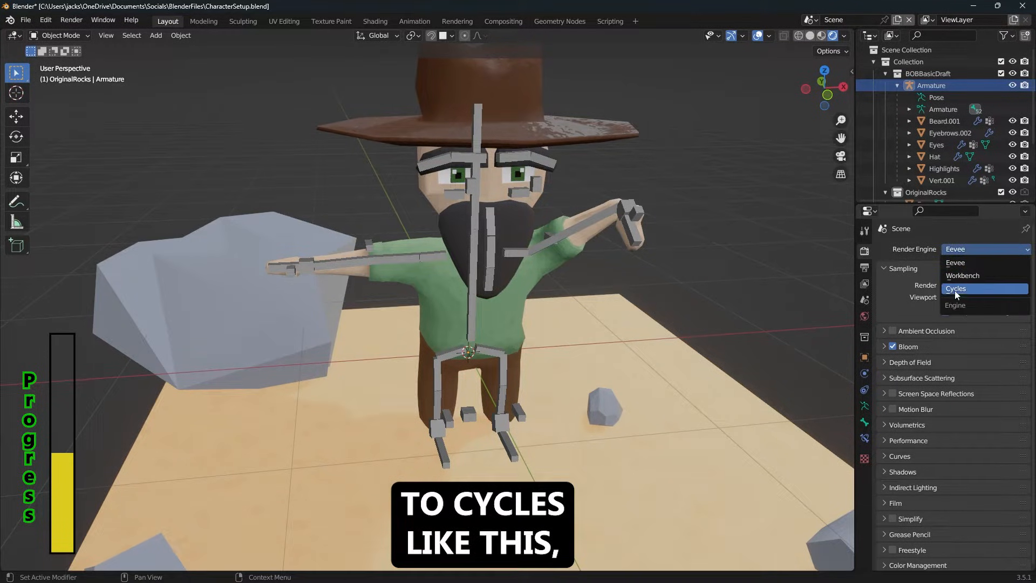
pyautogui.click(955, 289)
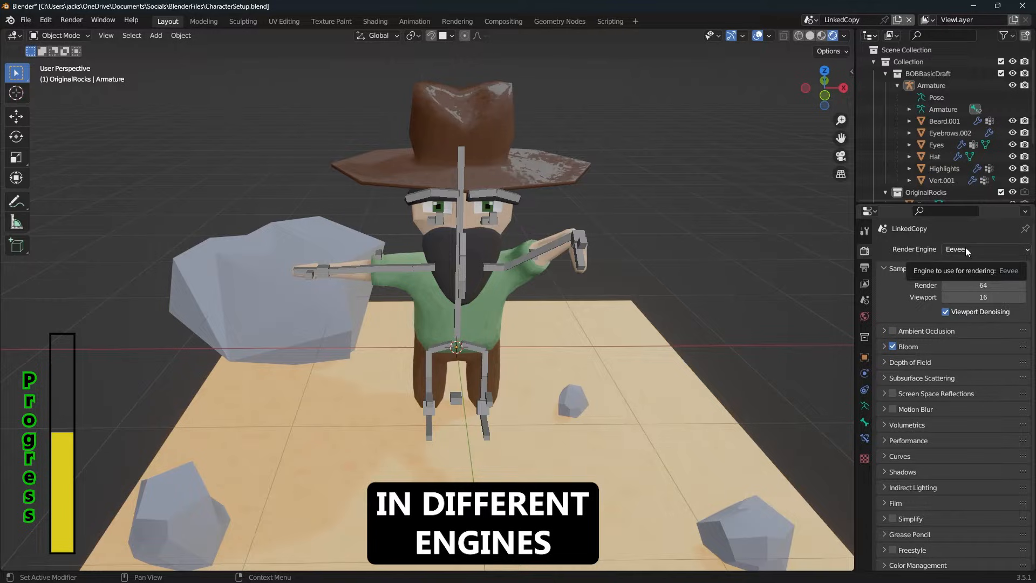
pyautogui.moveTo(564, 160)
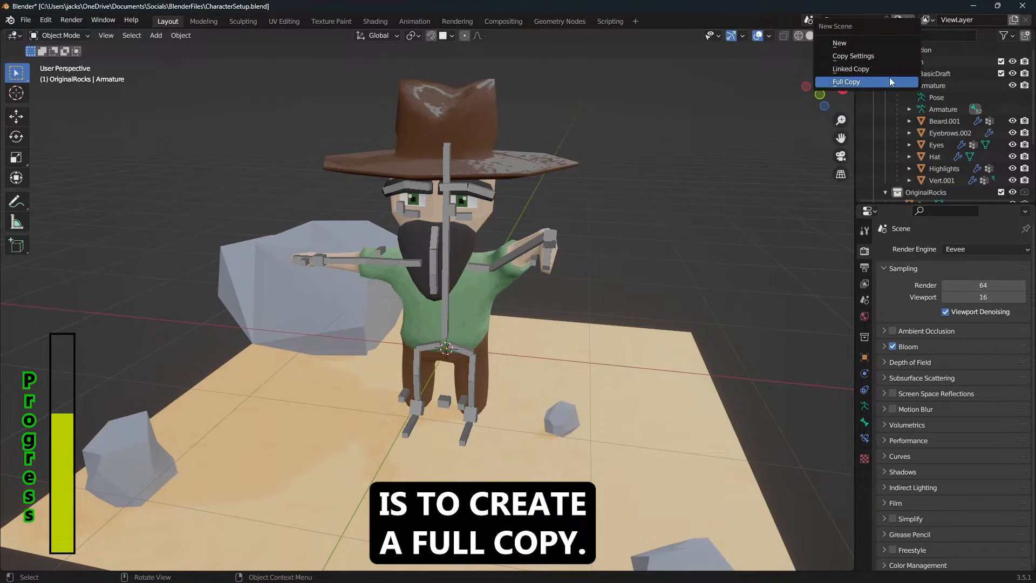
# Step: Create a Full Copy scene named FullCopy, then switch between Scene and FullCopy
pyautogui.click(846, 81)
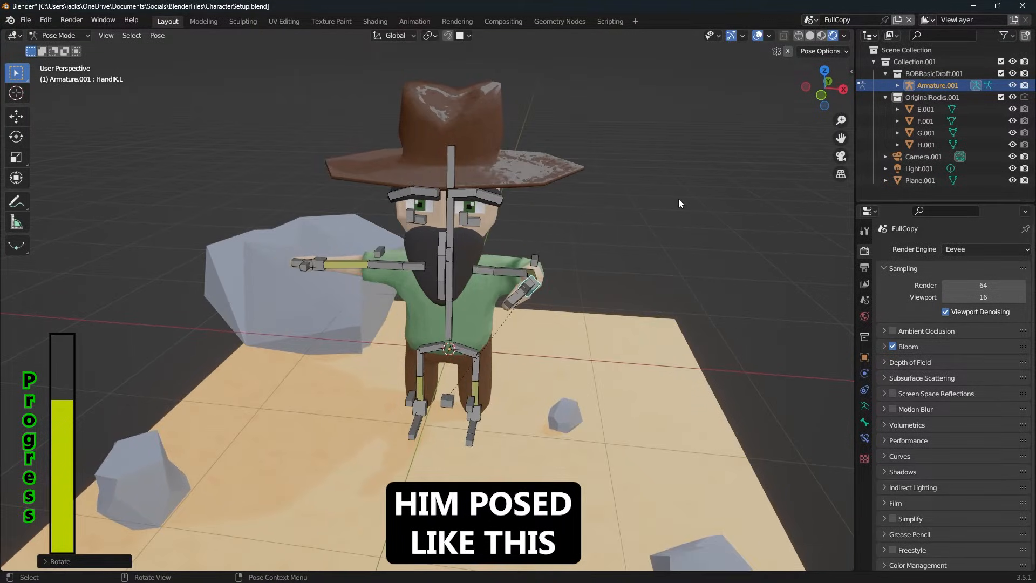
pyautogui.click(807, 19)
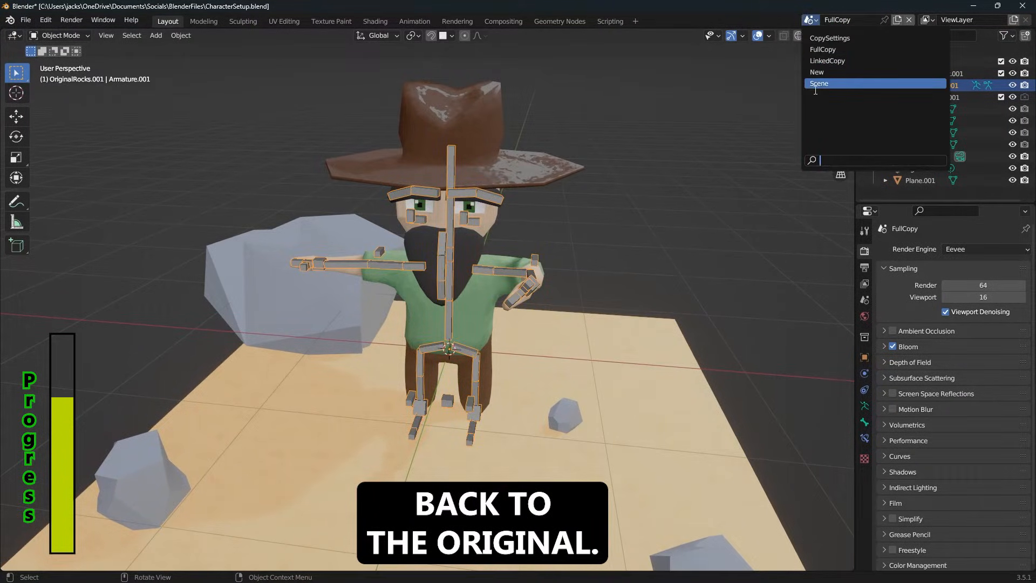
pyautogui.click(820, 83)
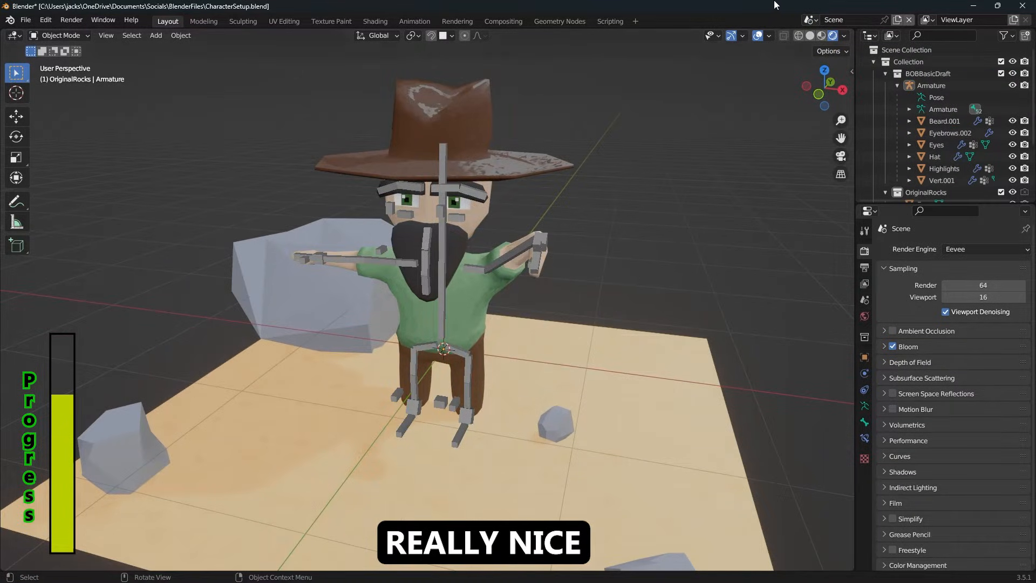
pyautogui.click(808, 19)
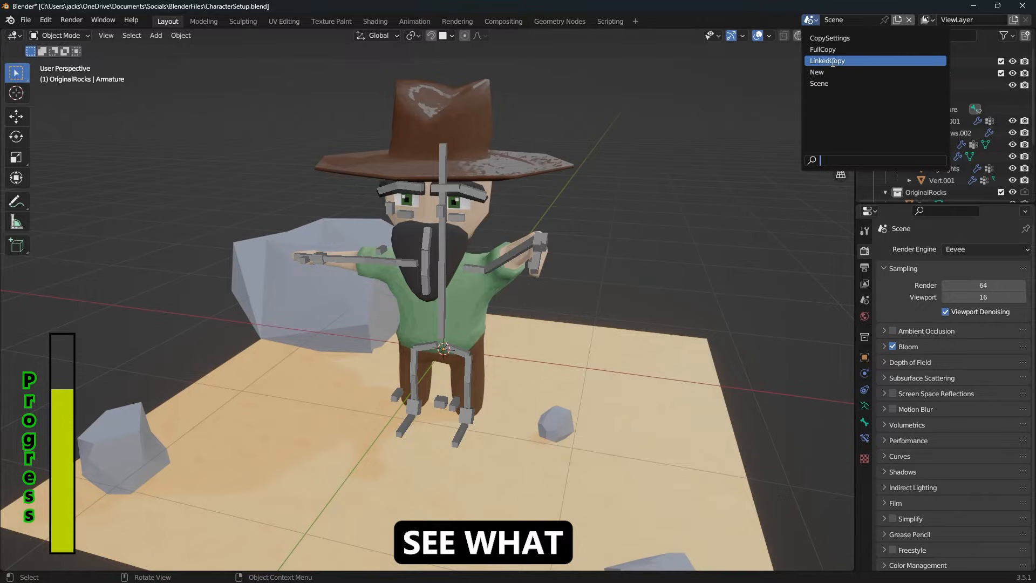
pyautogui.moveTo(825, 50)
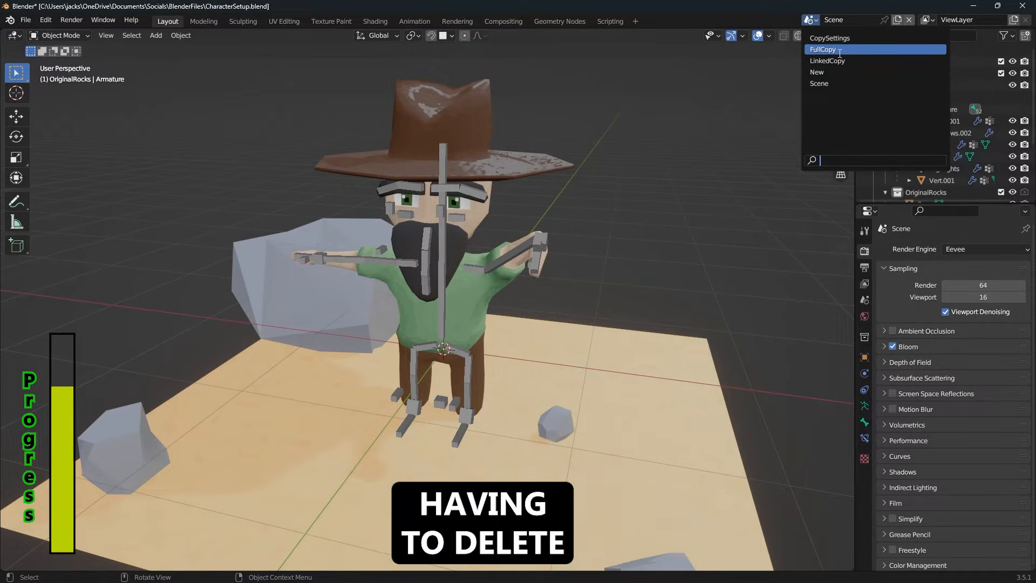
pyautogui.moveTo(823, 49)
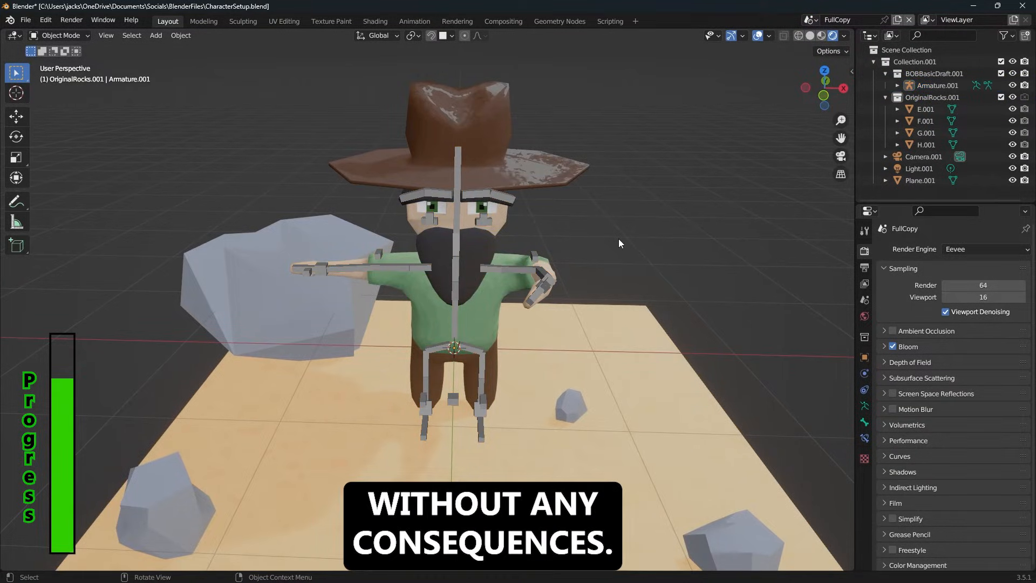
pyautogui.moveTo(563, 216)
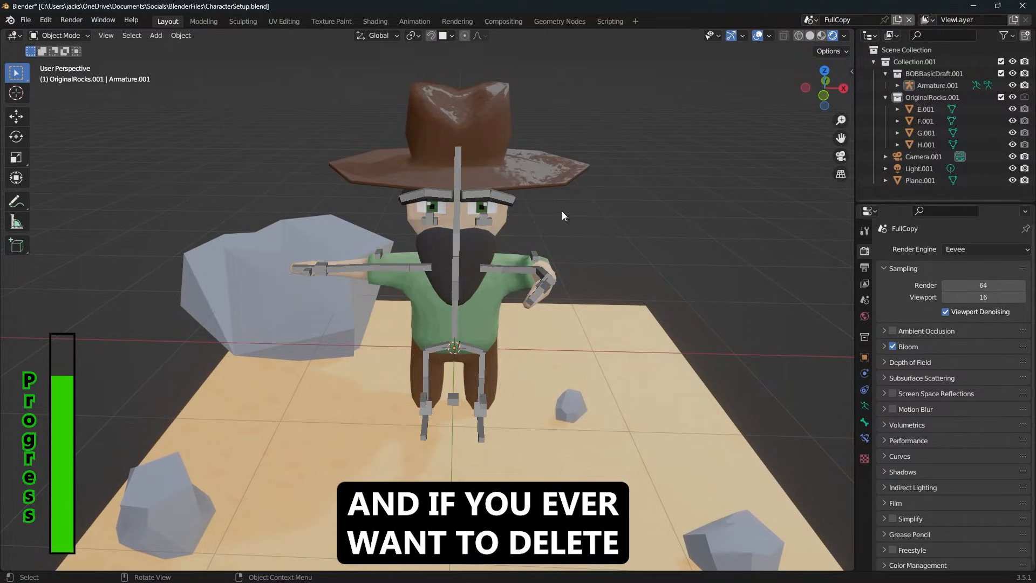
pyautogui.moveTo(909, 20)
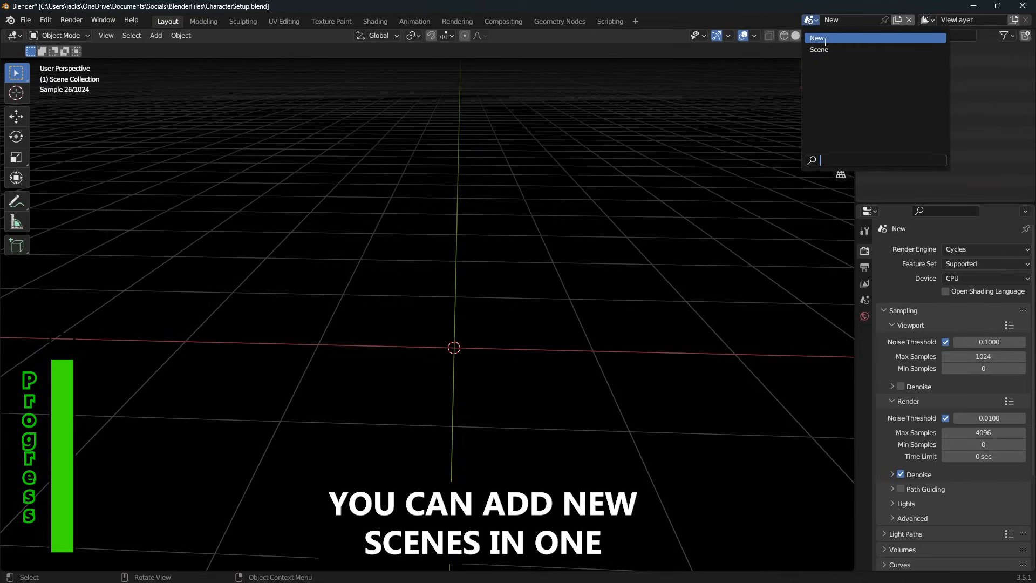
# Step: Select the remaining scene in the scene browser after deleting the copies
pyautogui.click(818, 38)
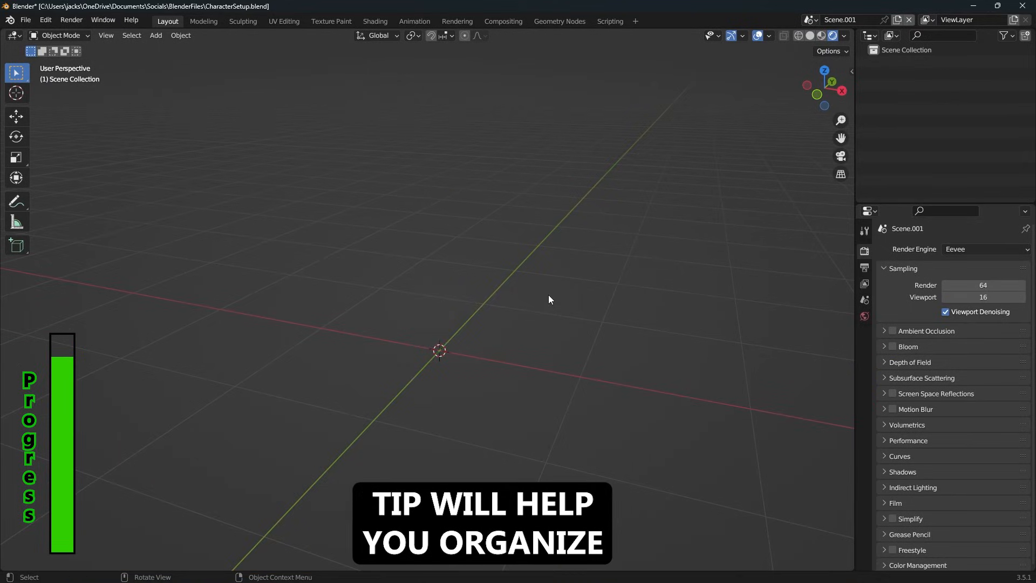